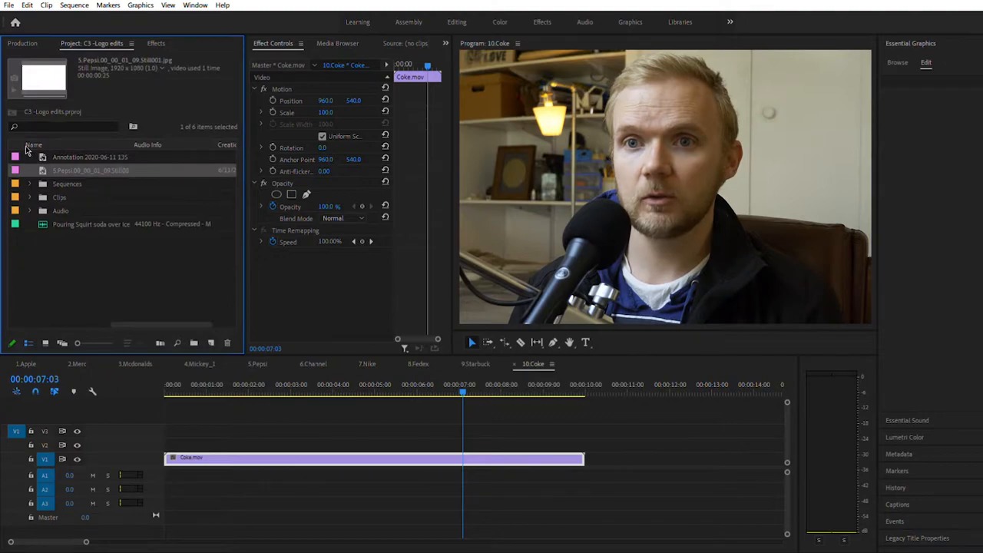
Expand the Sequences bin to list all ten logo sequences, Apple through Coke.
{"action": "left_click", "coordinate": [29, 184]}
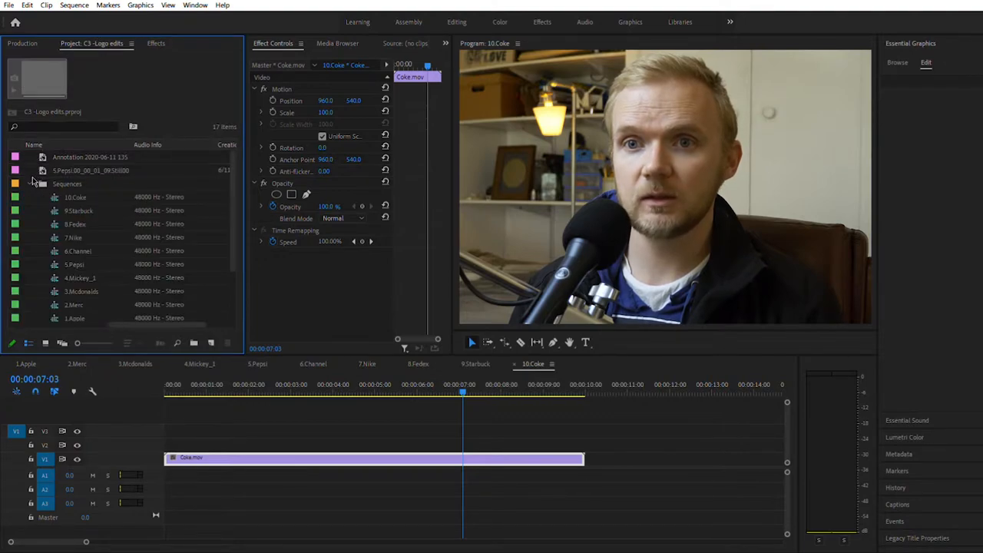
{"action": "left_click", "coordinate": [30, 184]}
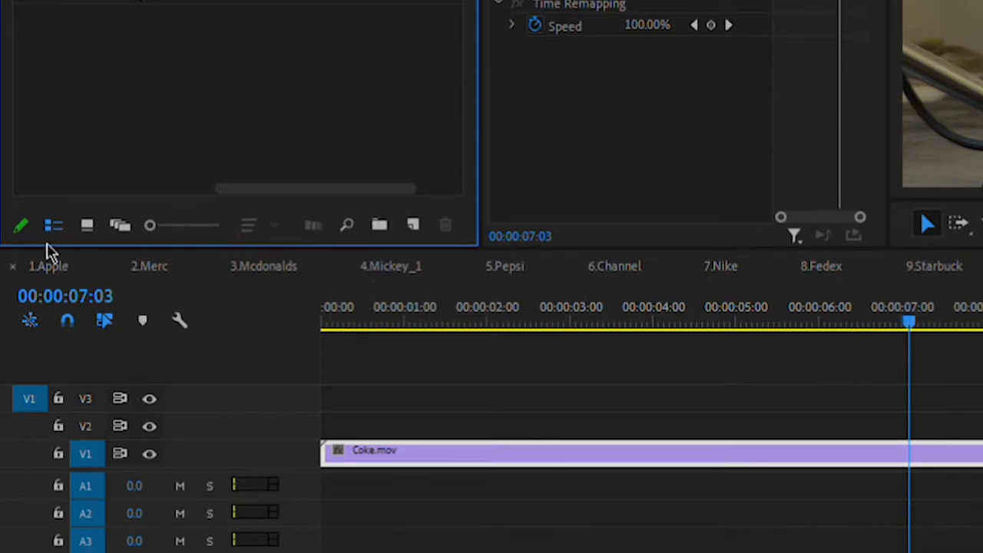
Bring up the 1.Apple sequence and collapse the Graphics folder to tidy the bin.
{"action": "left_click", "coordinate": [49, 266]}
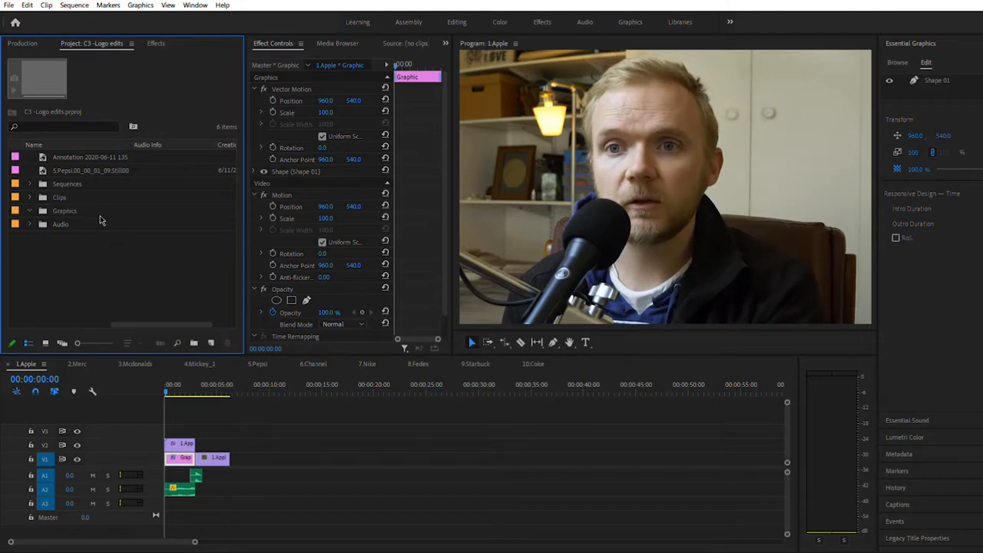
{"action": "left_click", "coordinate": [90, 157]}
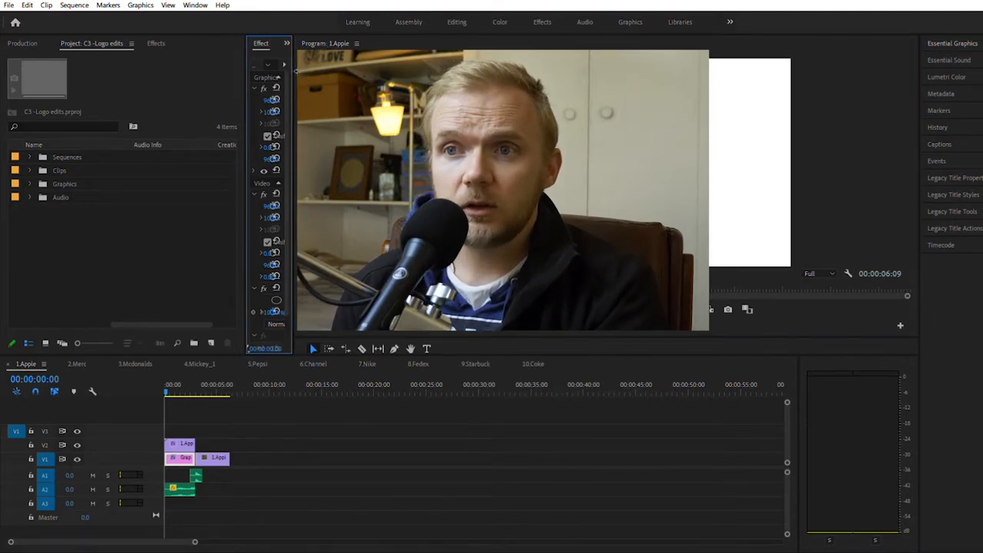
Resize the Effect Controls area so the 1.Apple preview shows its opening frame at 00:00:00:00.
{"action": "left_click", "coordinate": [273, 42]}
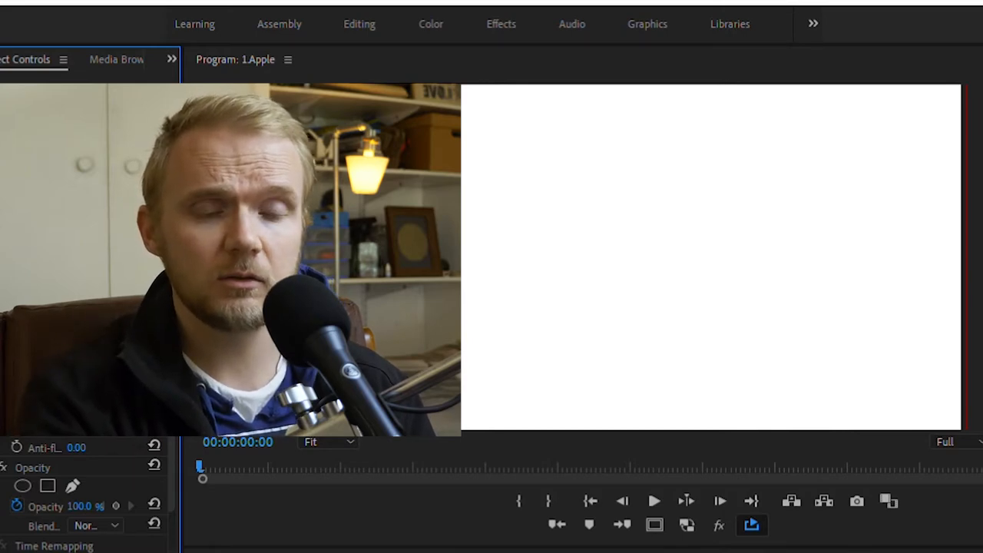
Play the Apple logo animation so the apple outline draws on the white frame.
{"action": "left_click", "coordinate": [653, 500]}
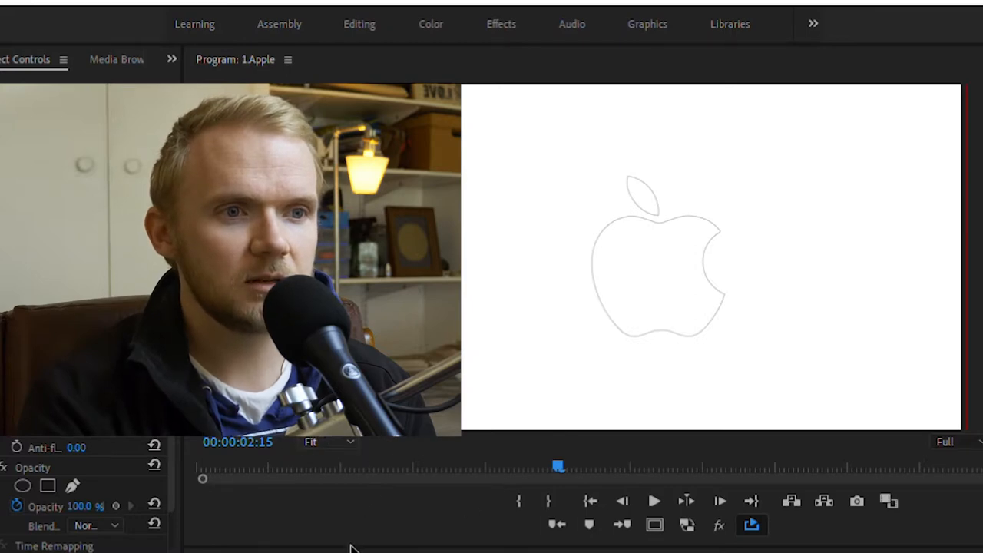
{"action": "left_click", "coordinate": [329, 441]}
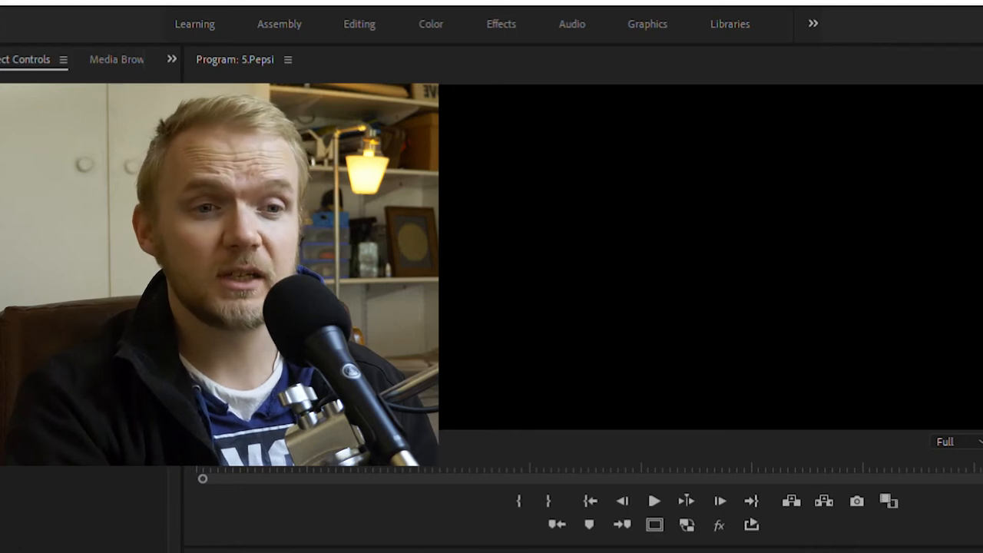
{"action": "left_click", "coordinate": [576, 465]}
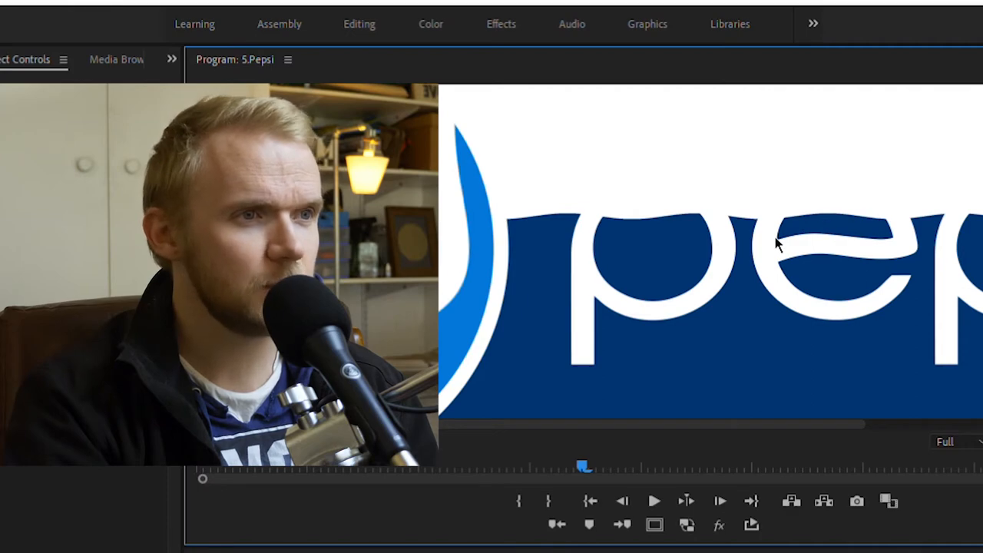
{"action": "mouse_move", "coordinate": [813, 226]}
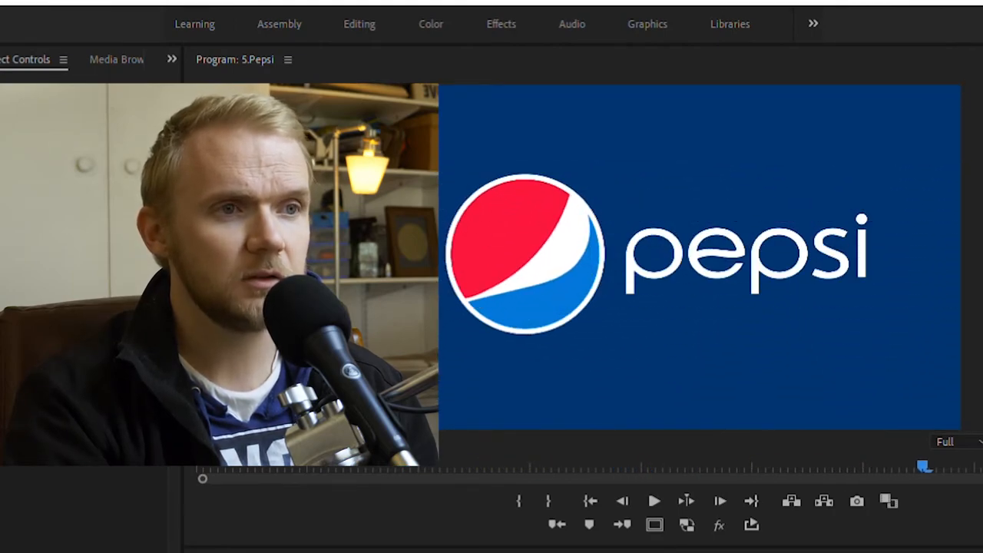
{"action": "left_click", "coordinate": [654, 501]}
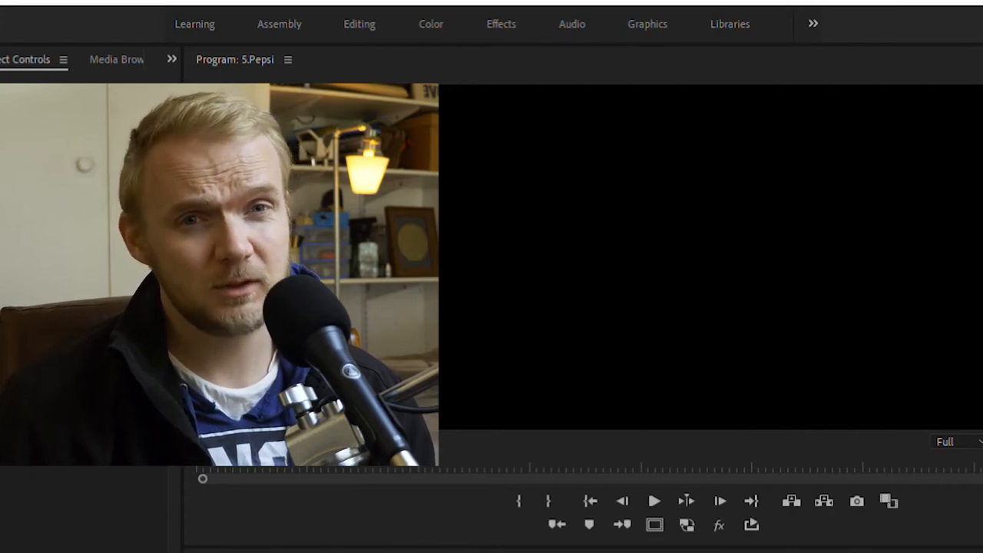
Play the Nike swoosh animation over the running footage and stop it at the end.
{"action": "left_click", "coordinate": [654, 501]}
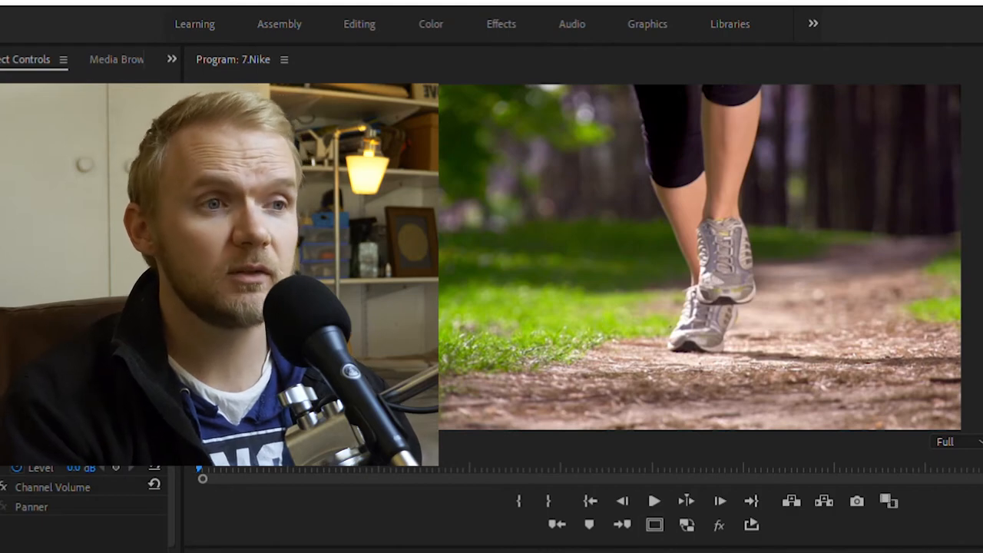
{"action": "left_click", "coordinate": [654, 500]}
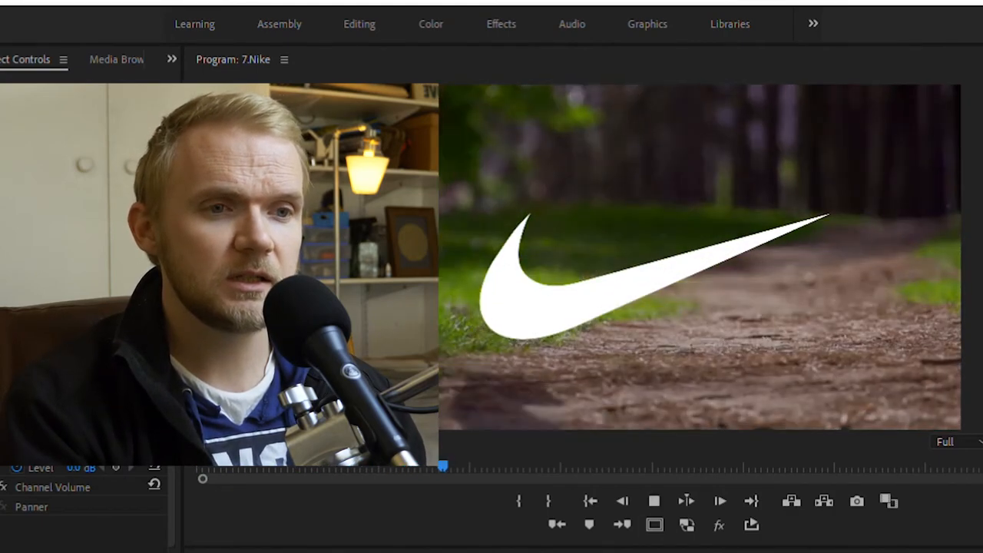
{"action": "left_click", "coordinate": [654, 501]}
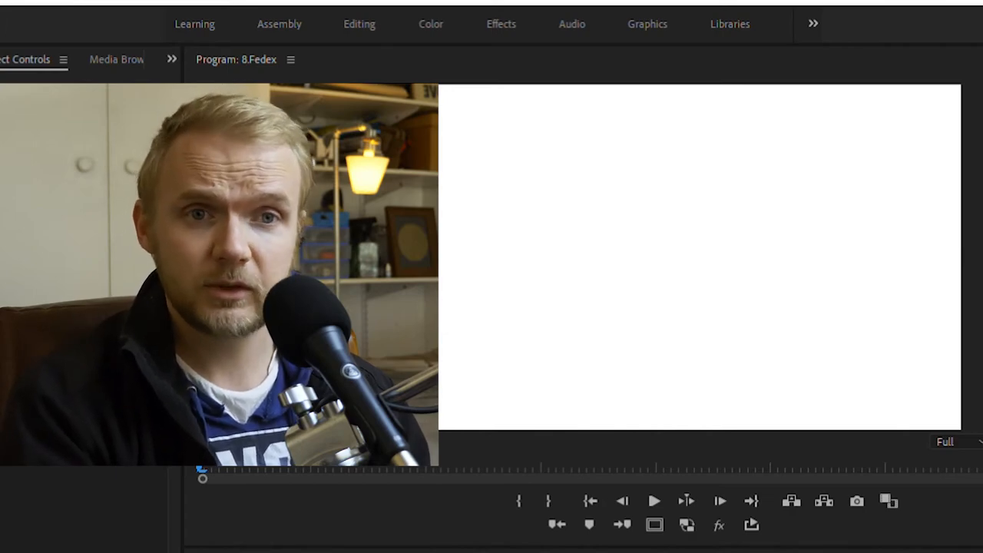
Play, stop and replay the FedEx animation through to its purple-and-orange wordmark.
{"action": "left_click", "coordinate": [653, 501]}
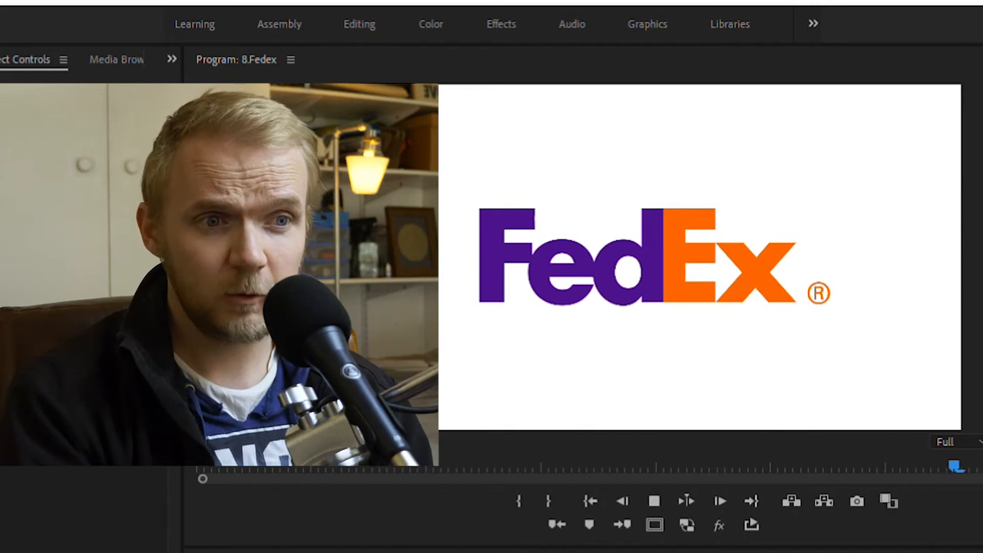
{"action": "left_click", "coordinate": [654, 501]}
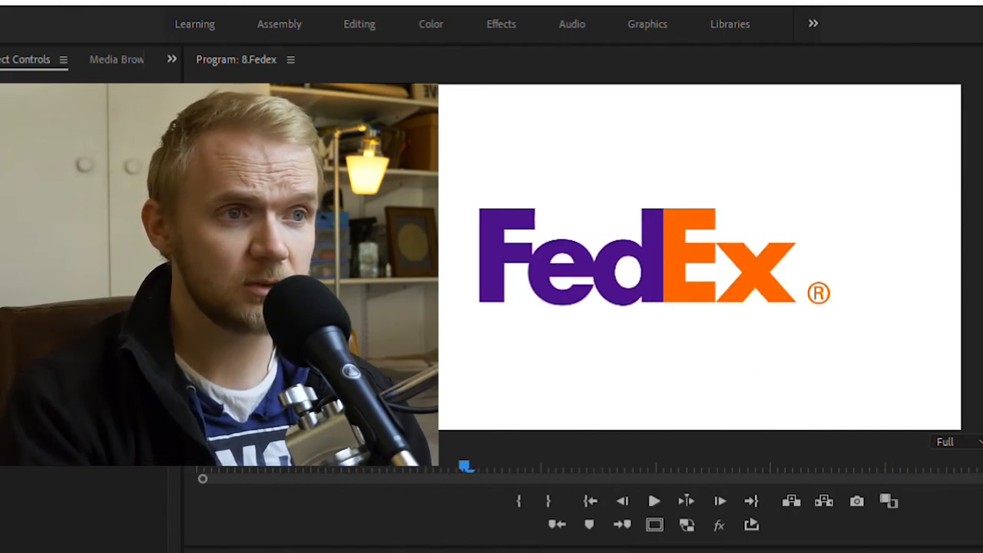
{"action": "left_click", "coordinate": [654, 501]}
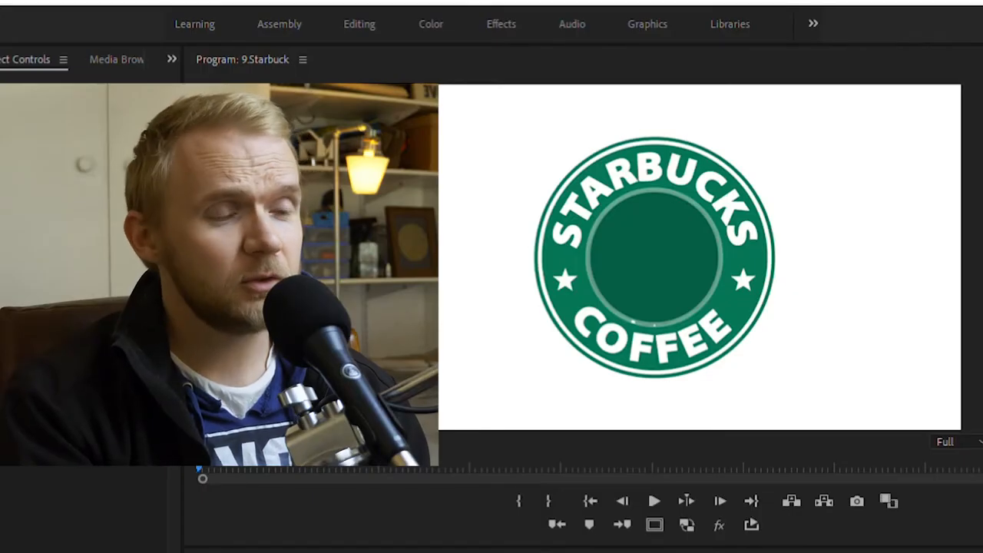
{"action": "left_click", "coordinate": [653, 501]}
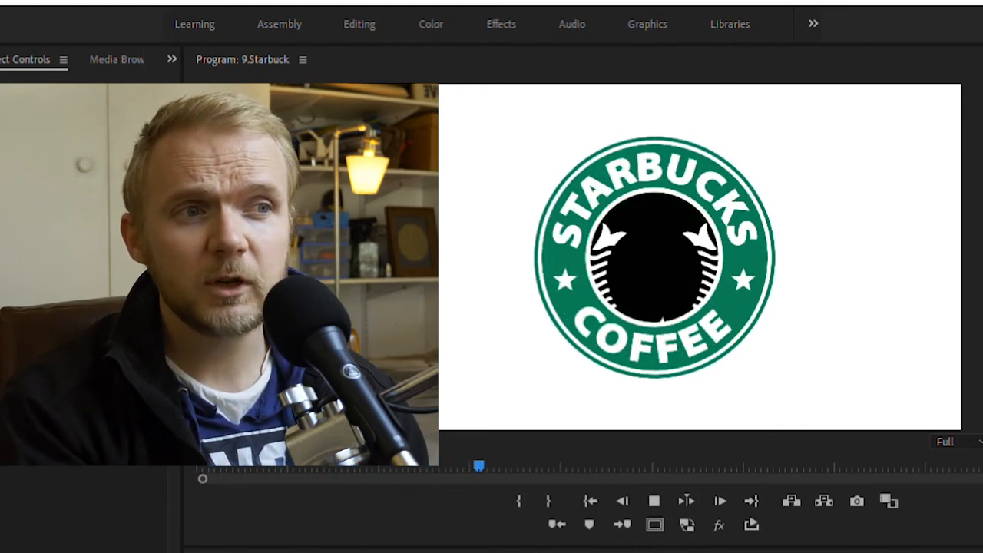
{"action": "left_click", "coordinate": [654, 501]}
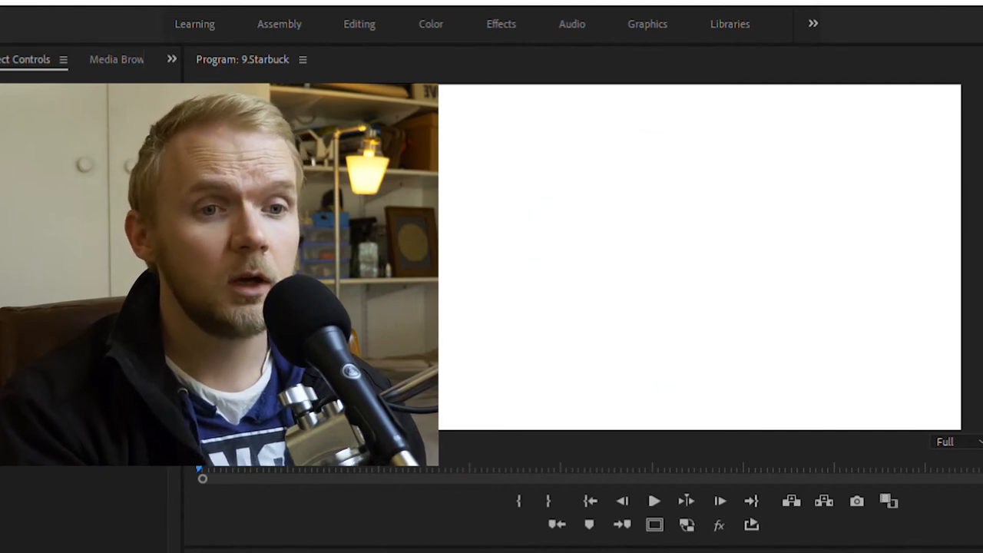
Finish the Starbucks playback and load the 10.Coke sequence in the Program monitor.
{"action": "left_click", "coordinate": [654, 501]}
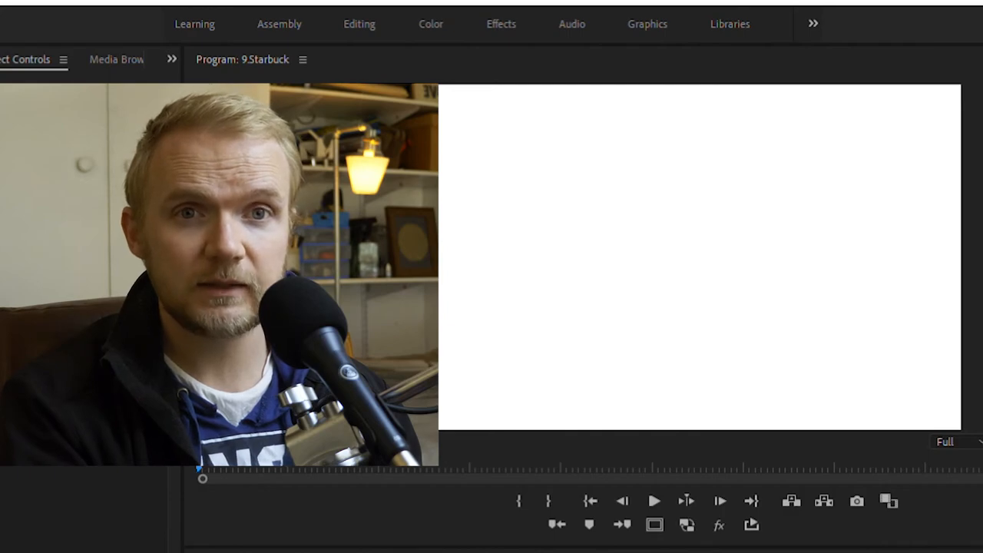
{"action": "left_click", "coordinate": [654, 501]}
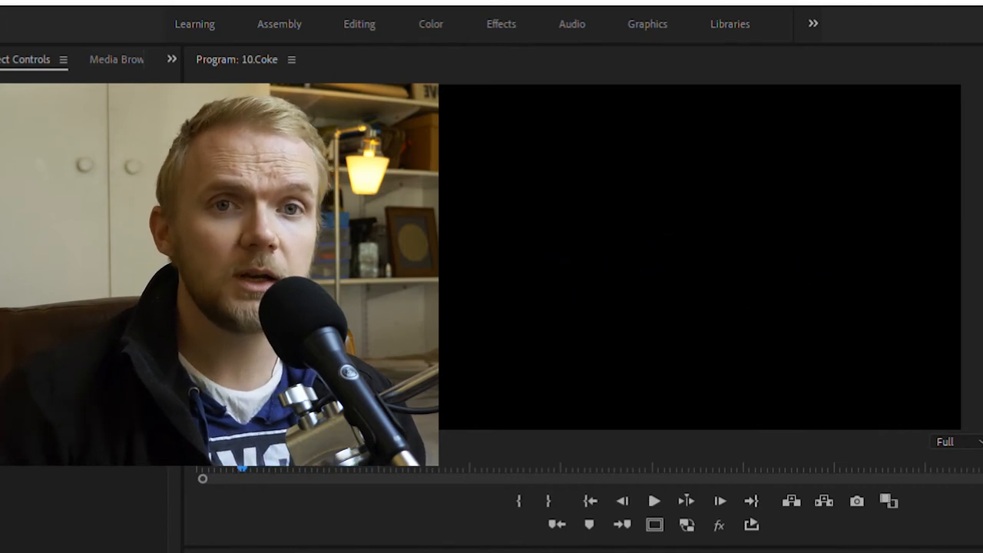
Play the Coca-Cola animation until the red script wordmark appears, then pause.
{"action": "left_click", "coordinate": [654, 501]}
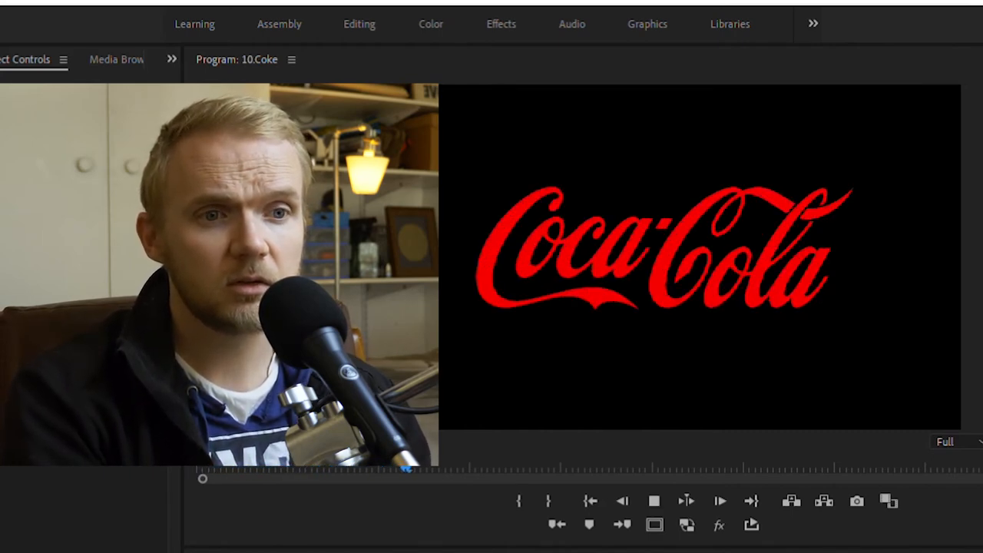
{"action": "left_click", "coordinate": [654, 501]}
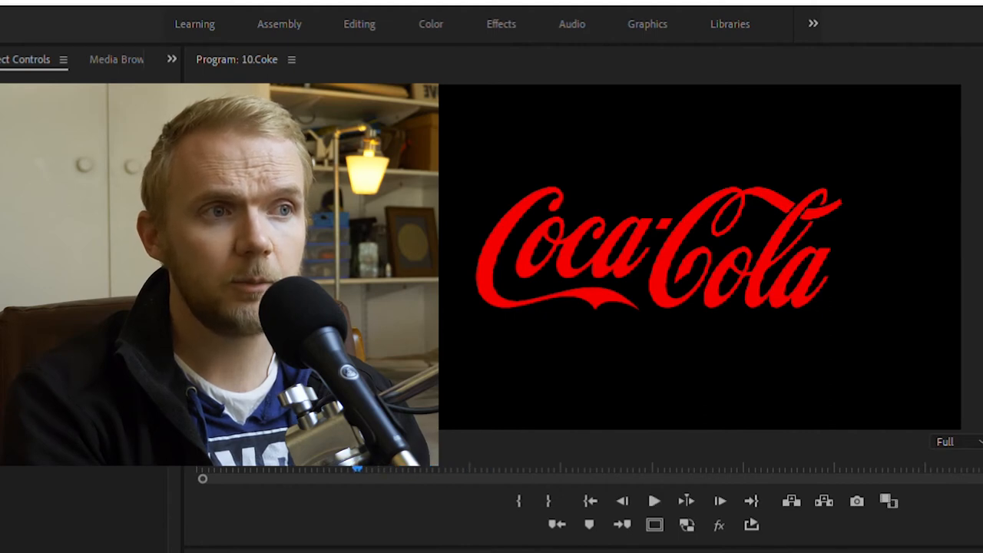